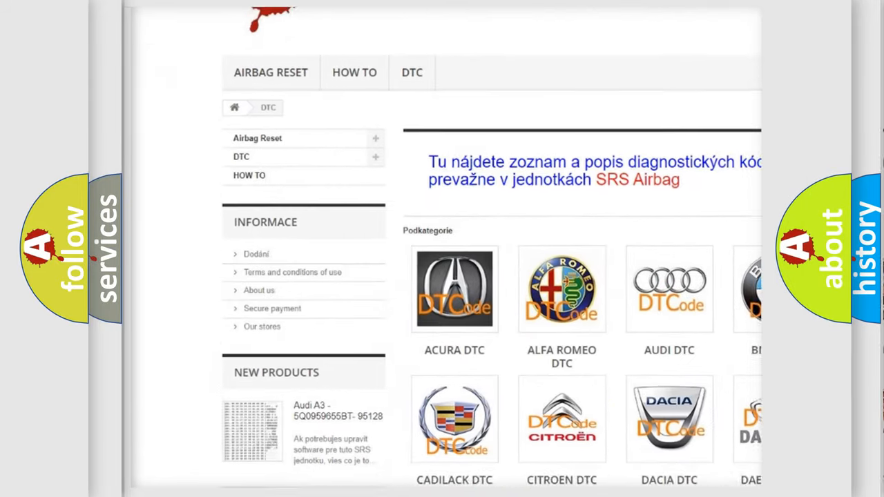
{"action": "scroll", "scroll_direction": "down", "scroll_amount": 3}
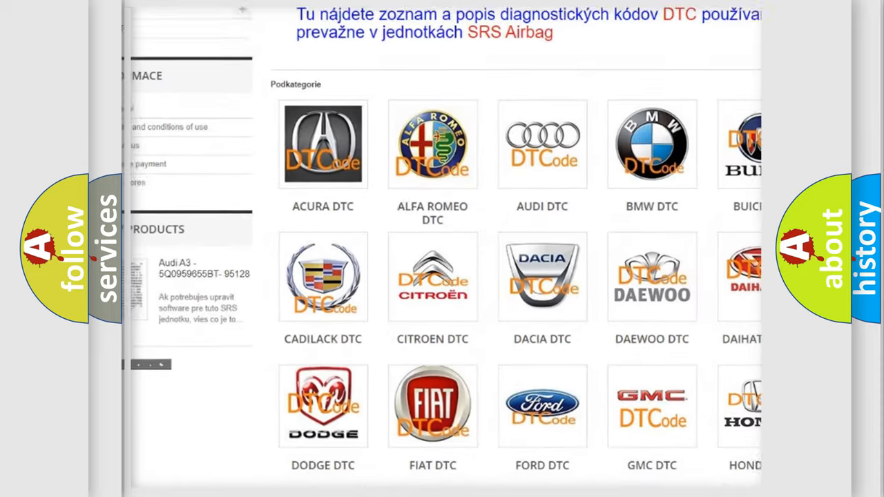
{"action": "scroll", "scroll_direction": "down", "scroll_amount": 3}
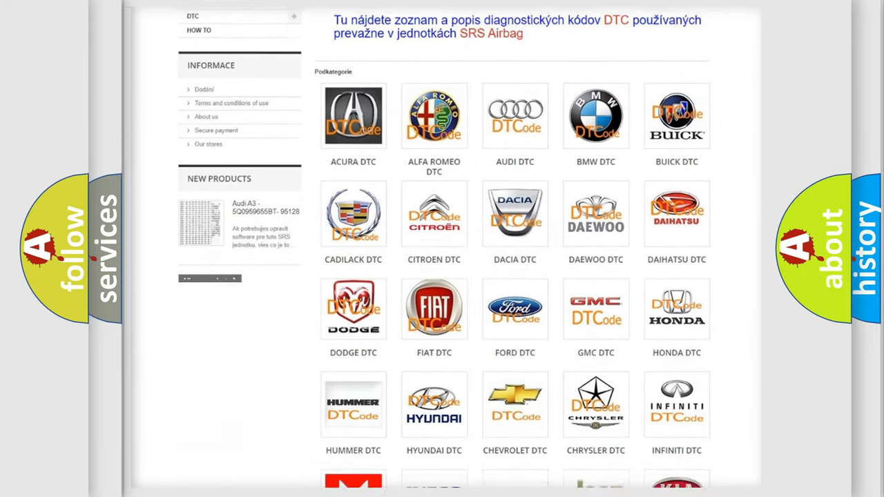
{"action": "scroll", "scroll_direction": "down", "scroll_amount": 3}
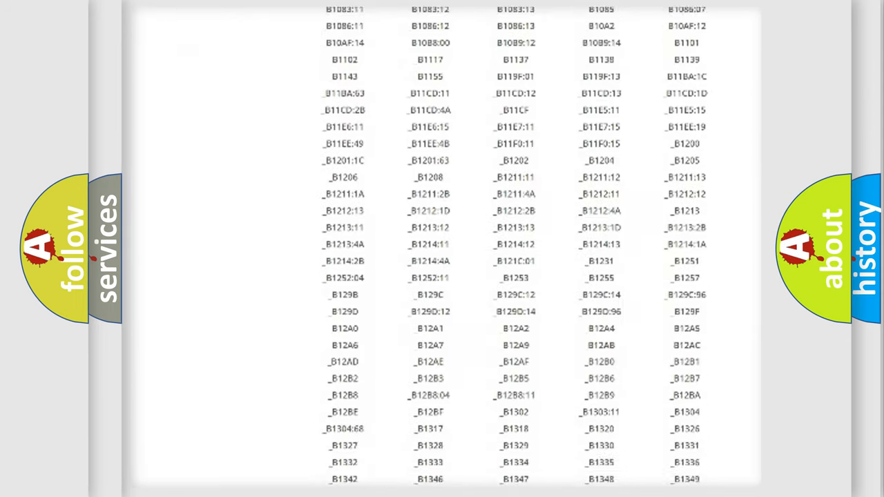
{"action": "scroll", "scroll_direction": "down", "scroll_amount": 3}
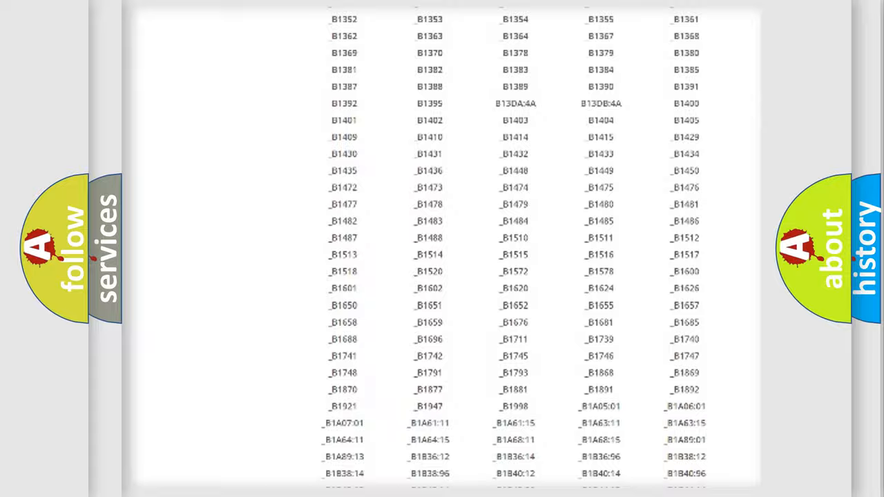
{"action": "scroll", "scroll_direction": "up", "scroll_amount": 3}
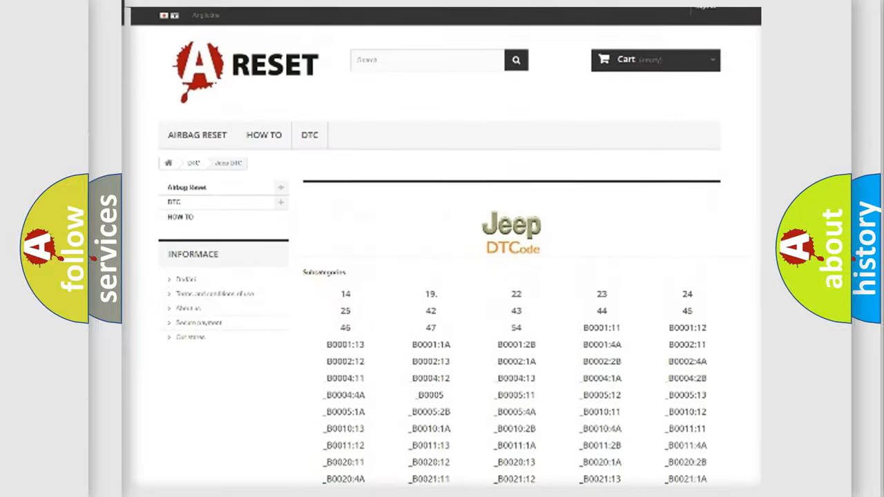